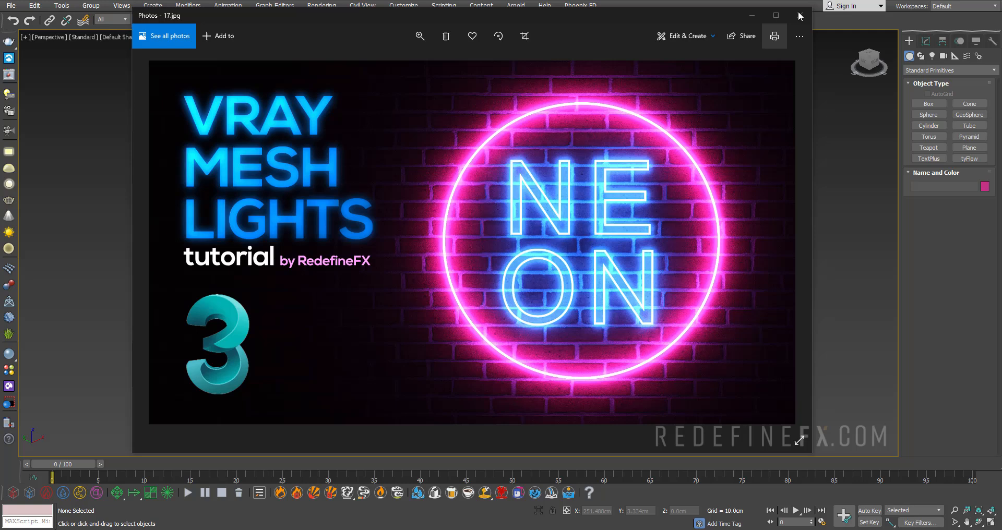
# Close the Photos window showing the neon reference image
pyautogui.click(800, 15)
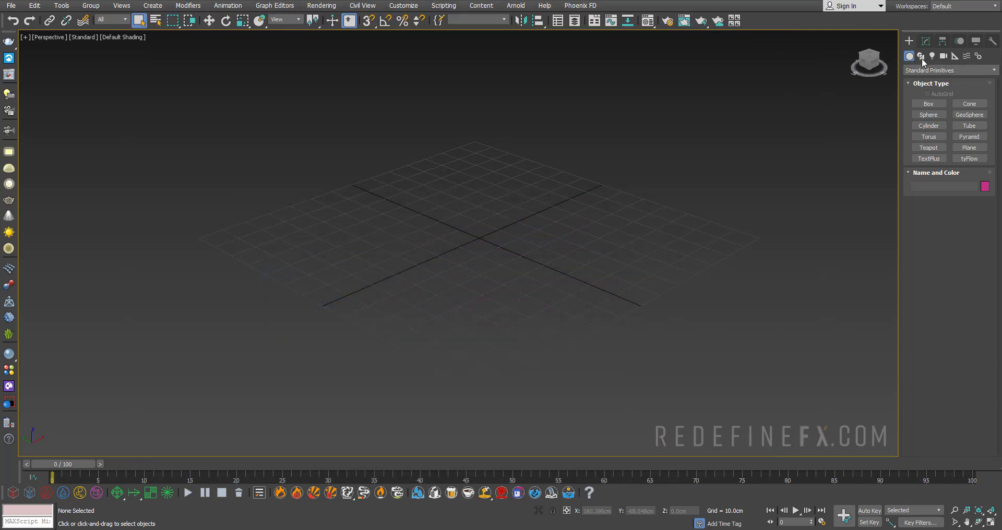
# Create a renderable circle with 24 interpolation steps, converted to Editable Poly and stood upright
pyautogui.click(919, 56)
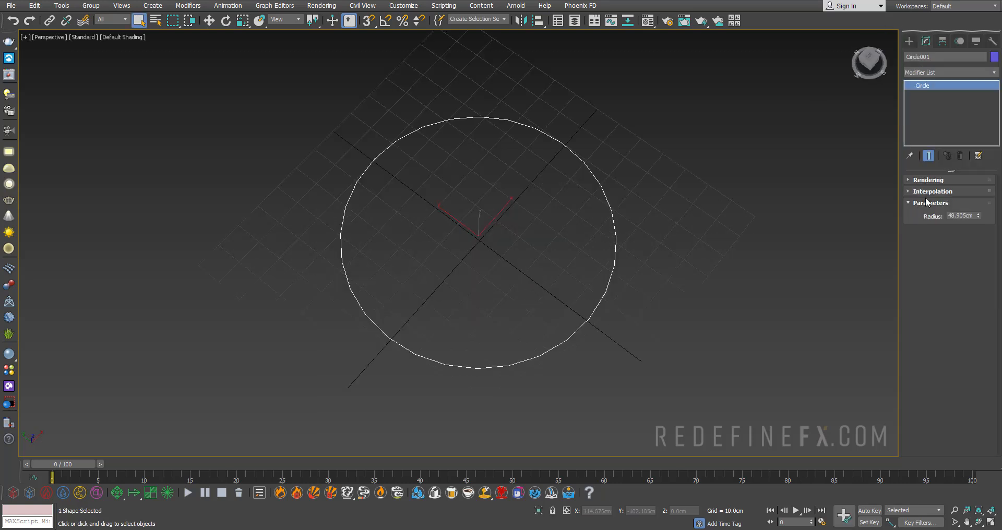
pyautogui.click(933, 191)
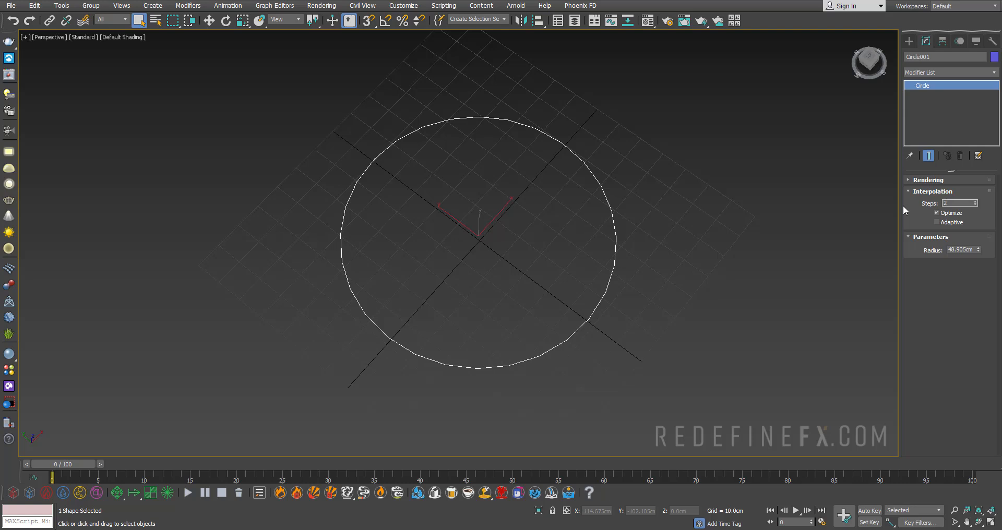
pyautogui.click(958, 203)
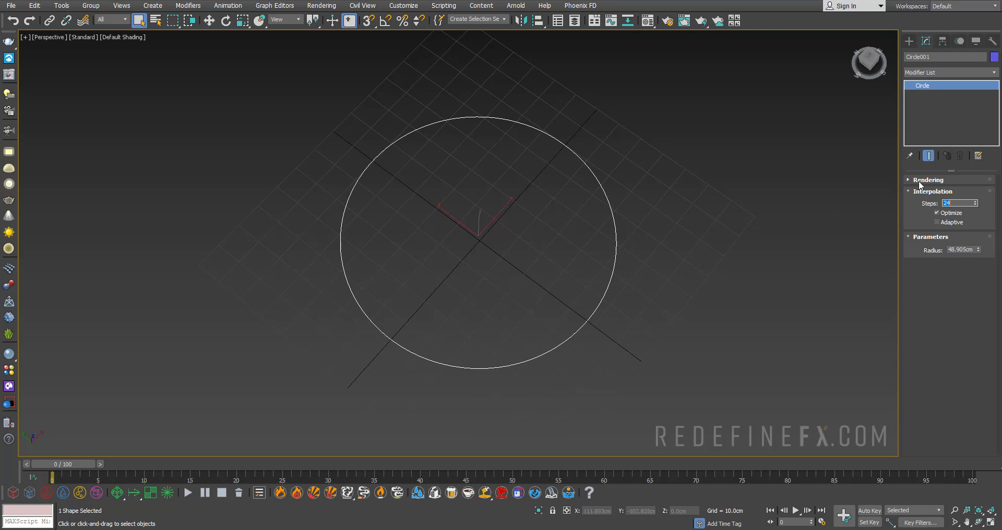
pyautogui.click(928, 180)
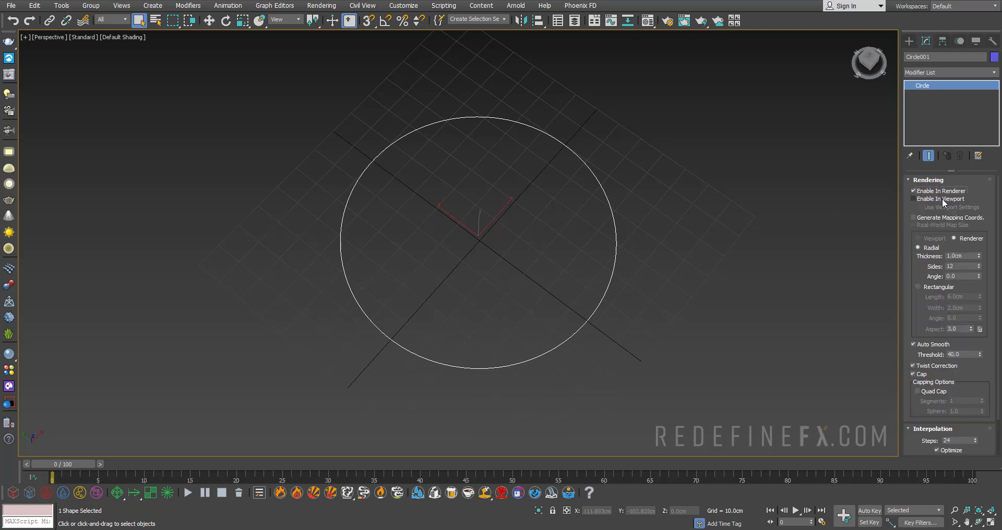
pyautogui.click(913, 199)
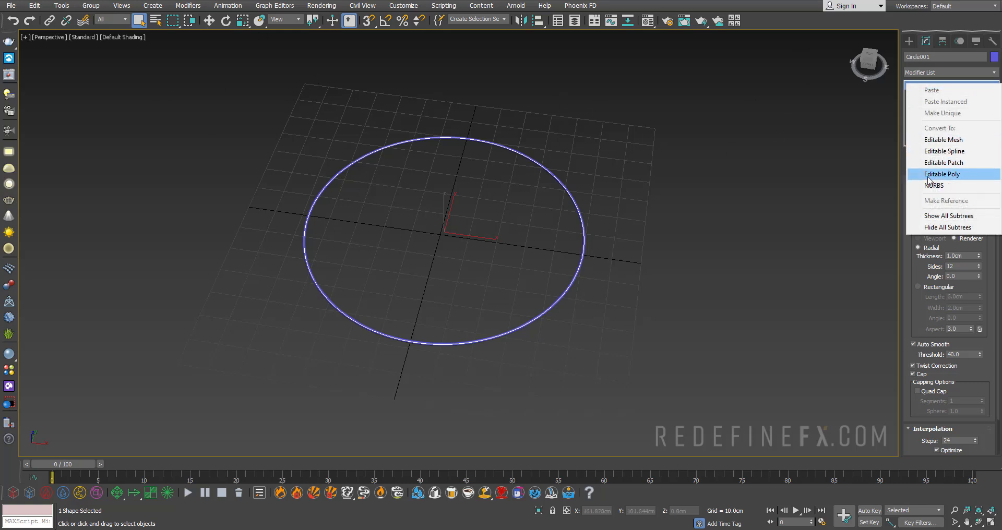
pyautogui.click(943, 174)
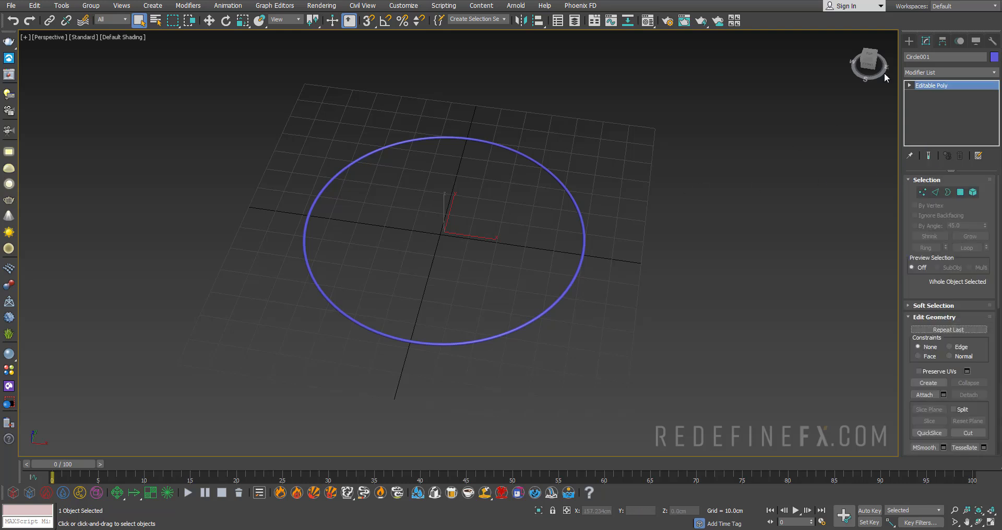
pyautogui.click(225, 21)
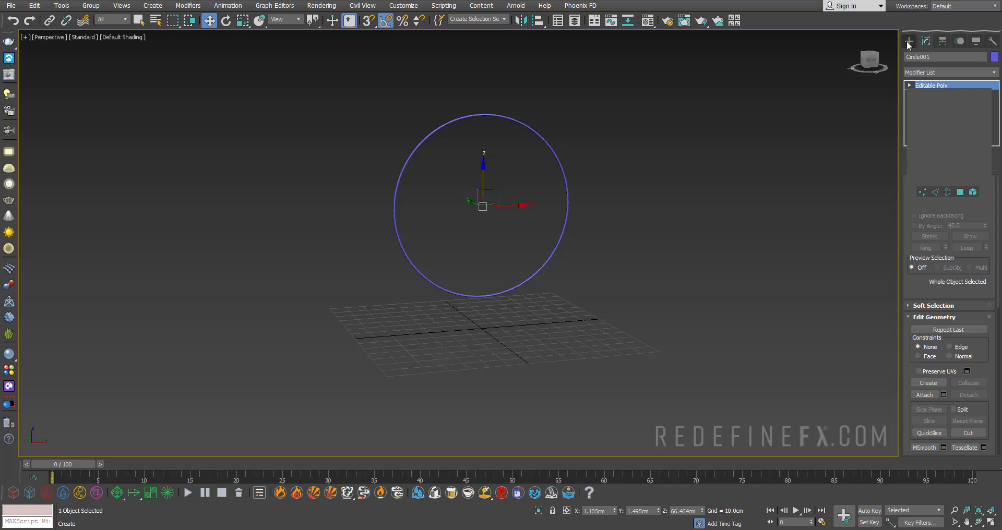
# Create a VRayLight set to Mesh type and pick the upright circle as its mesh
pyautogui.click(908, 41)
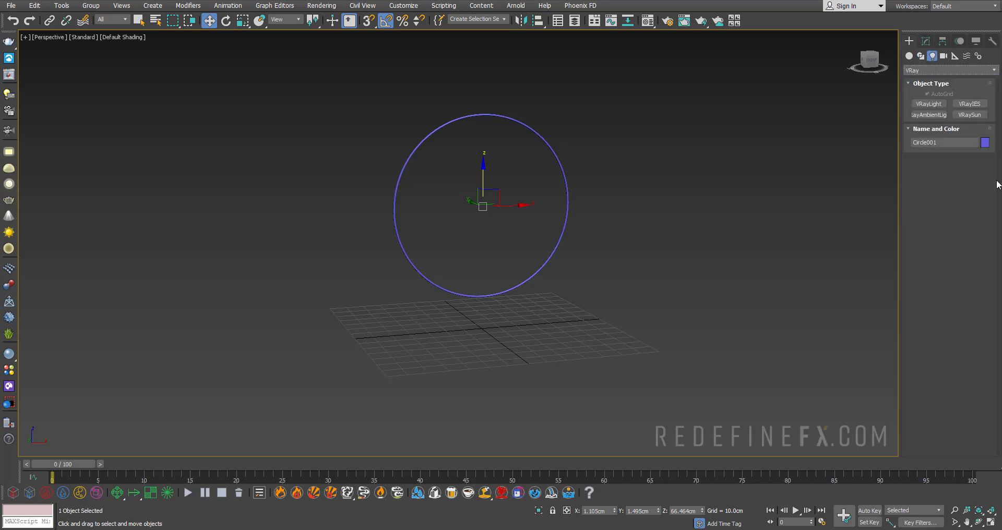
pyautogui.click(928, 103)
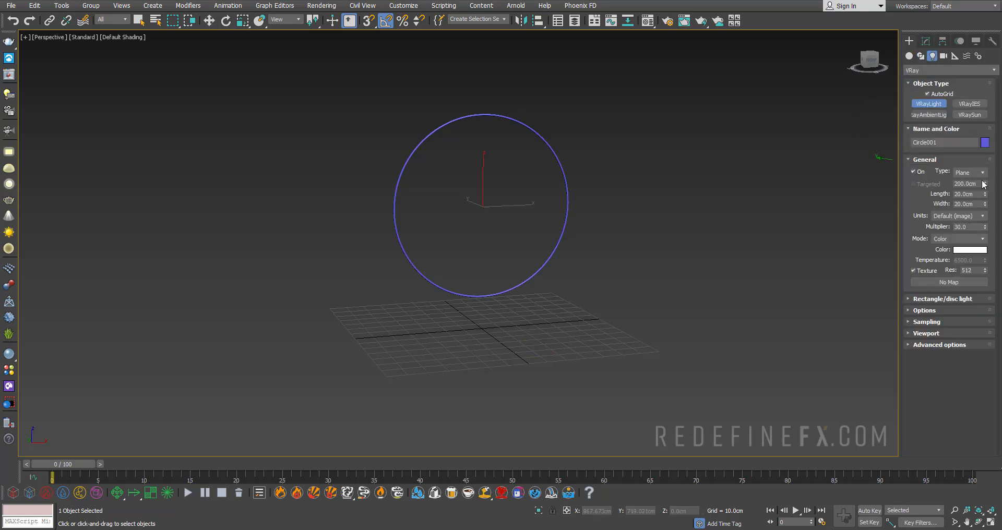
pyautogui.click(982, 172)
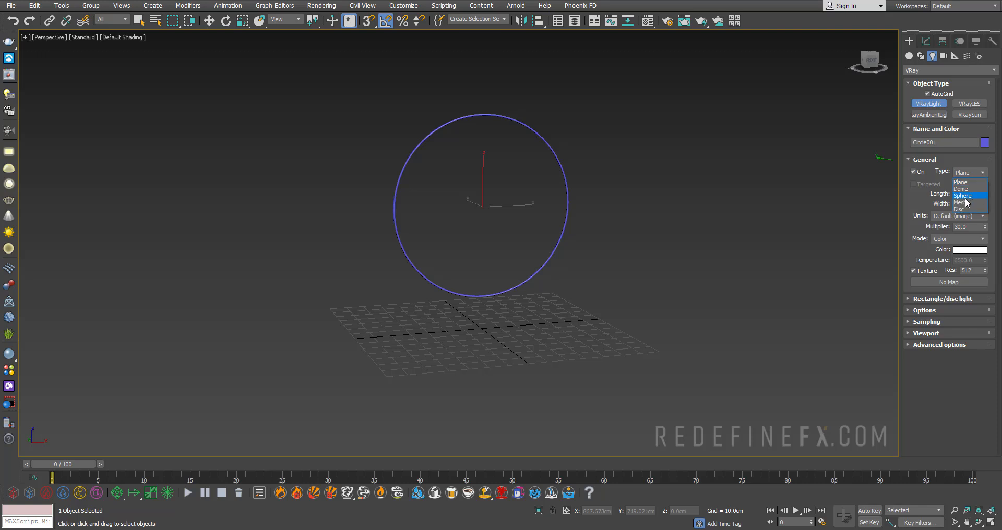
pyautogui.click(959, 203)
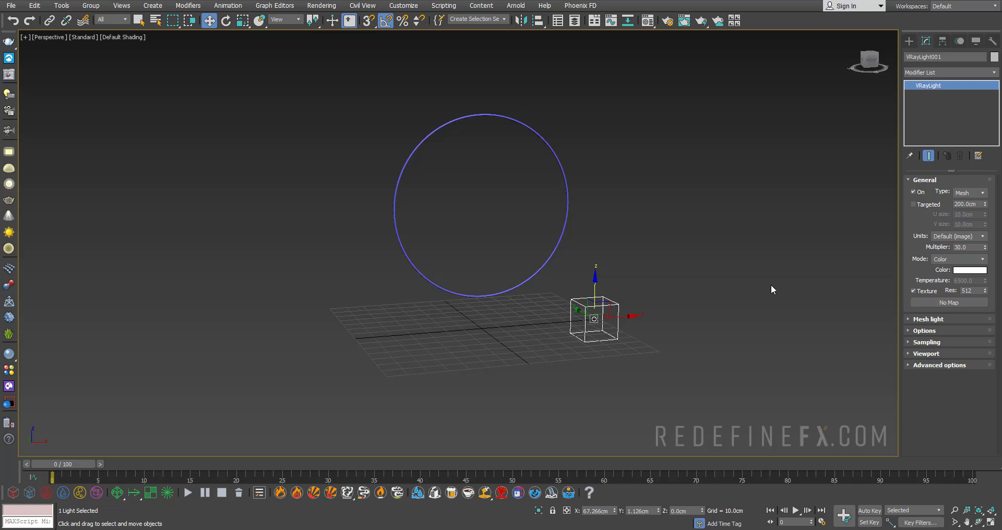
pyautogui.click(928, 319)
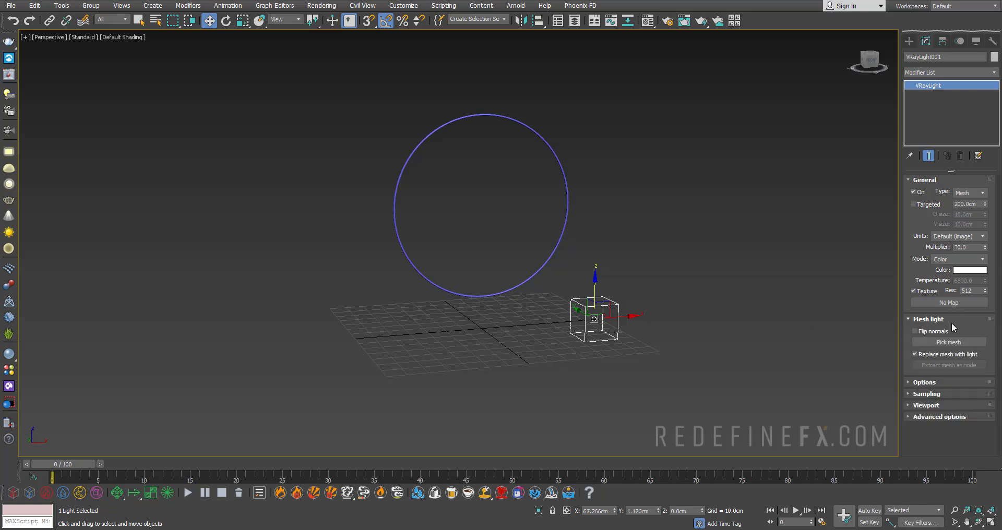
pyautogui.click(949, 341)
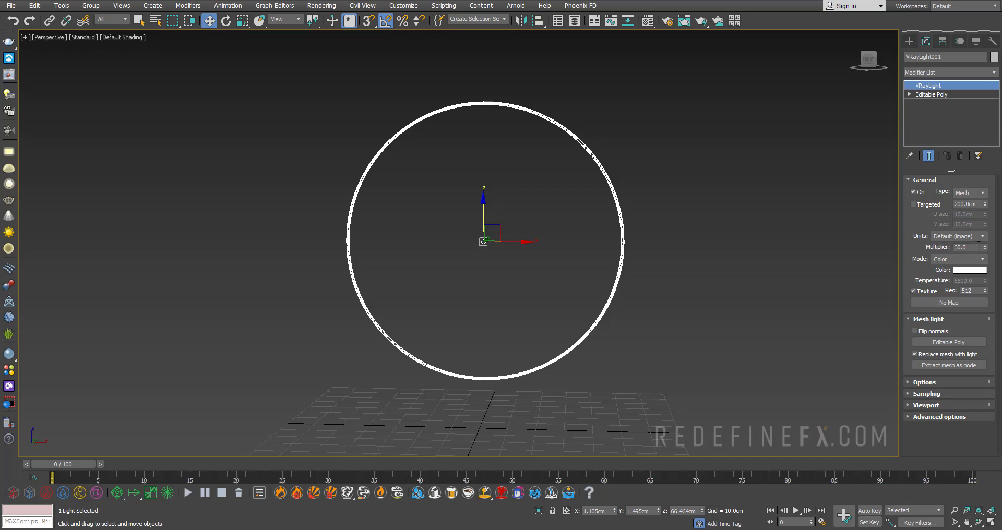
# Select the VRayLight Multiplier value and expand the light's Options rollout
pyautogui.tripleClick(964, 247)
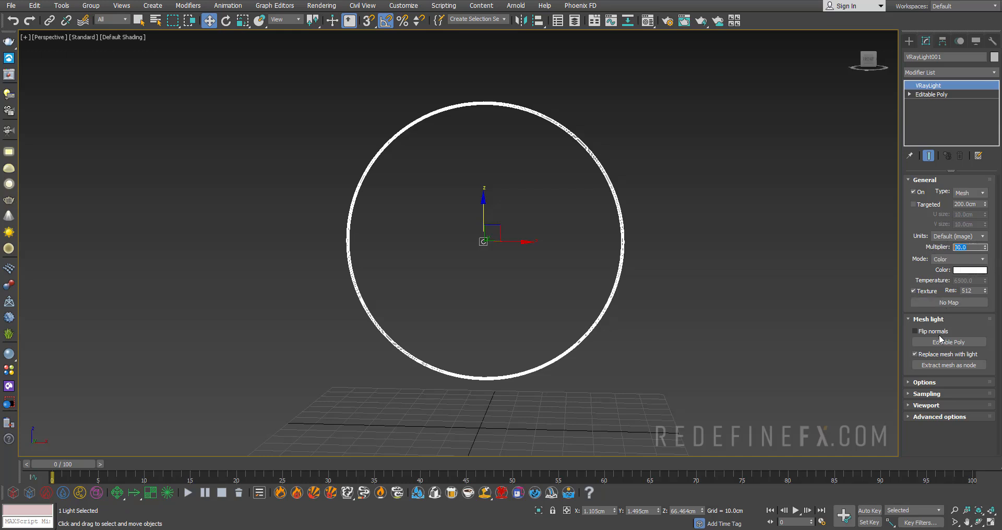
pyautogui.click(924, 180)
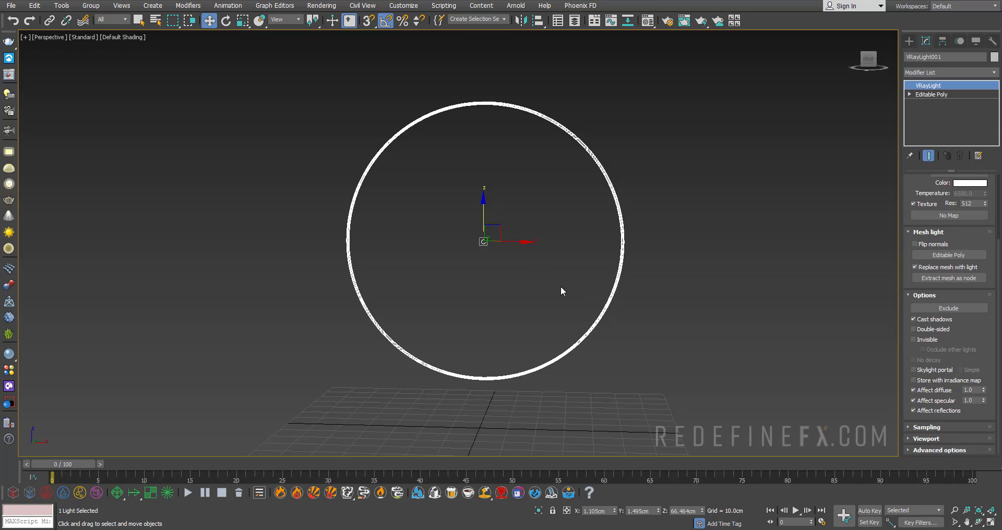
pyautogui.moveTo(896, 320)
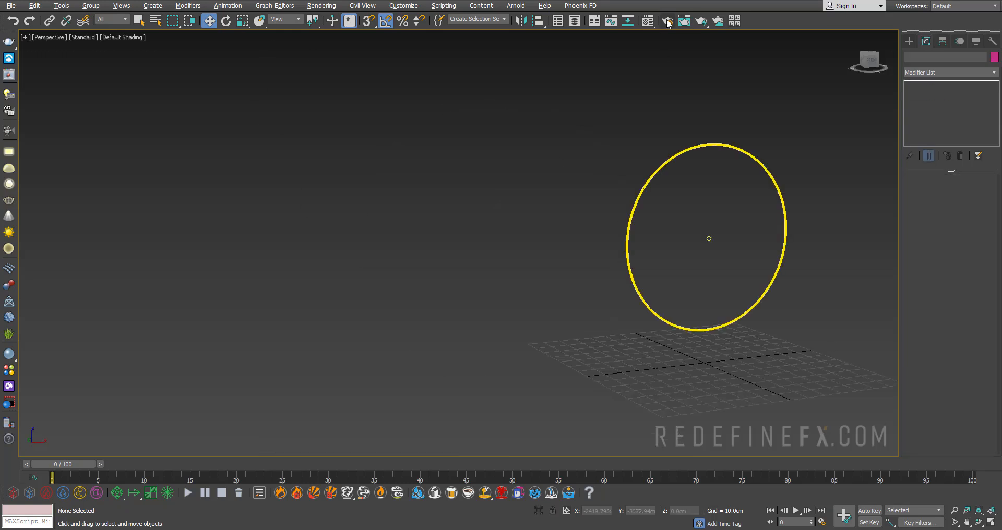
# Start a V-Ray IPR render from Render Setup, showing the white ring on black
pyautogui.click(666, 21)
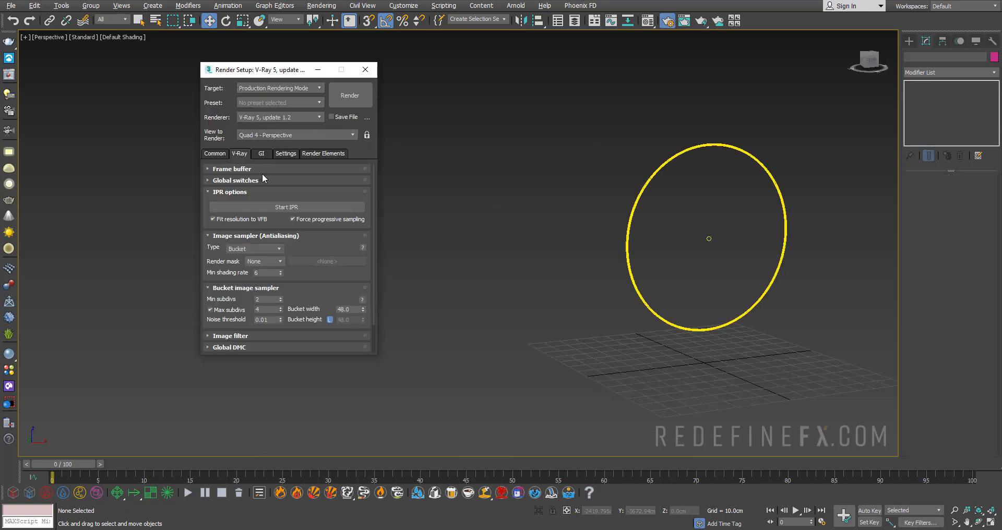
pyautogui.click(287, 207)
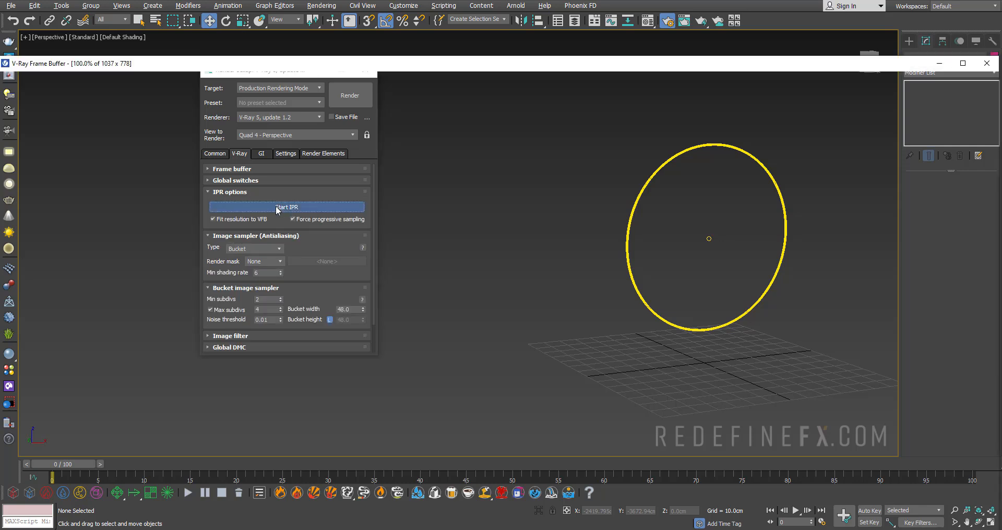
pyautogui.click(286, 207)
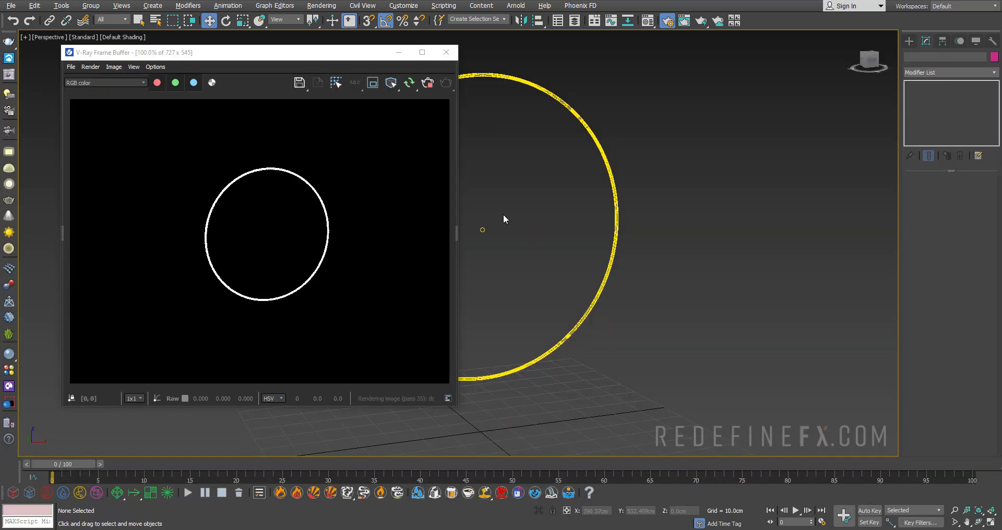
pyautogui.click(921, 57)
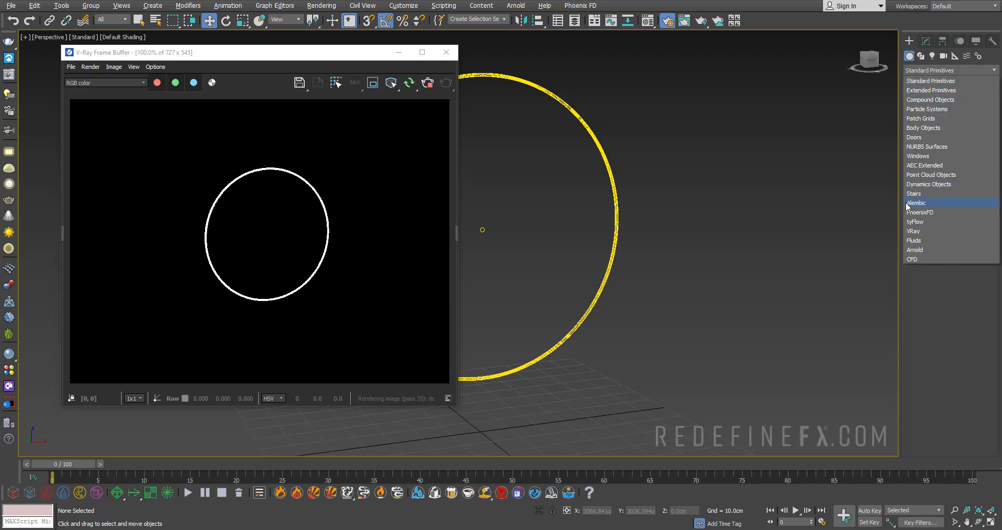
# Add a VRayPlane floor under the ring and select Lens Effects in the frame buffer
pyautogui.click(914, 231)
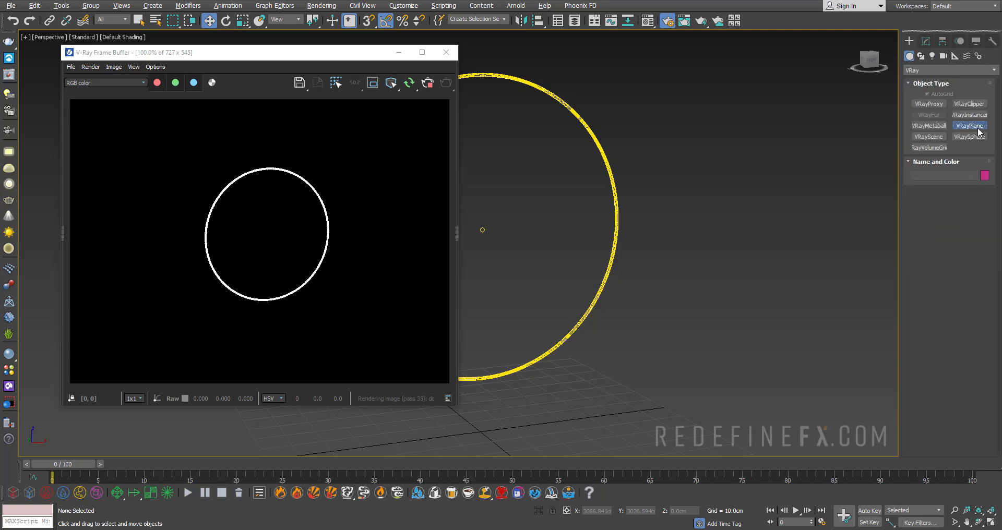
pyautogui.click(969, 125)
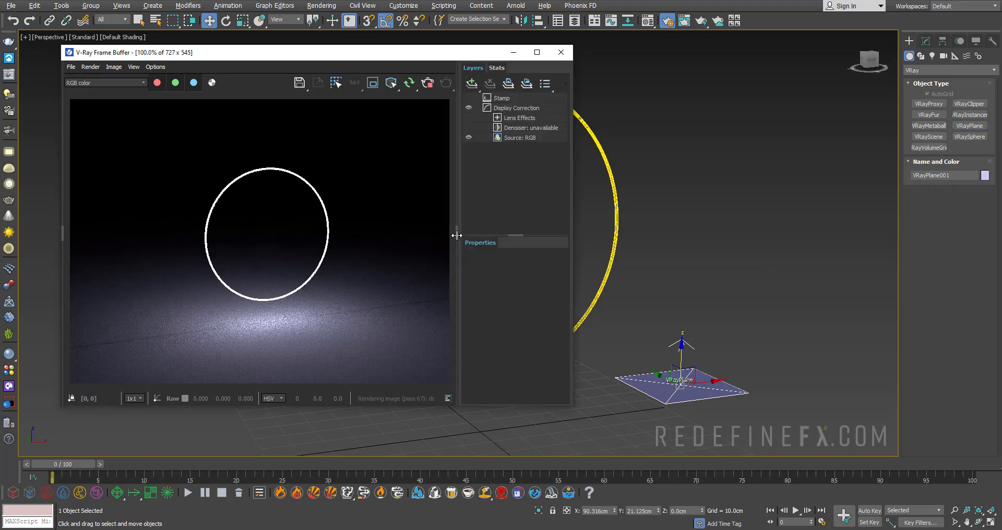
pyautogui.click(519, 117)
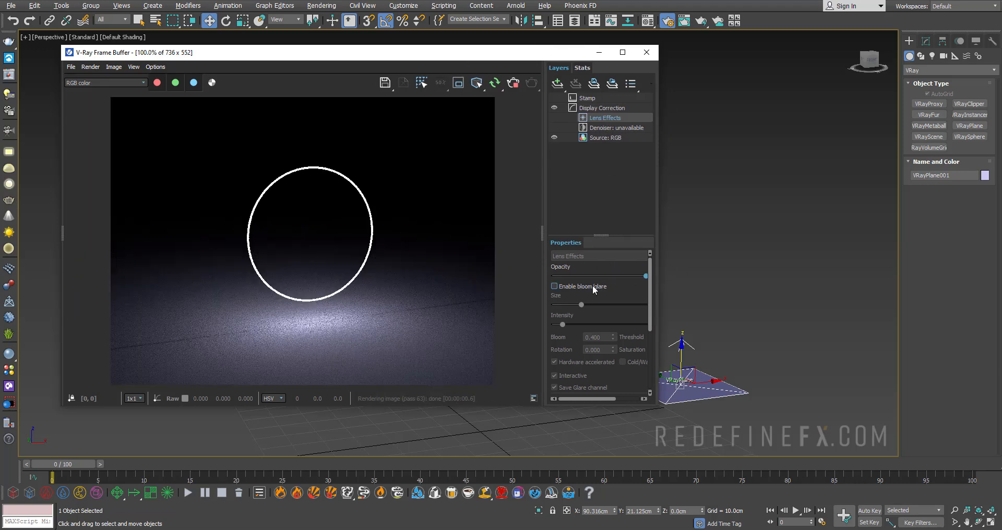
# Enable bloom/glare, recolor the ring light pink, and enlarge the glow size
pyautogui.click(554, 285)
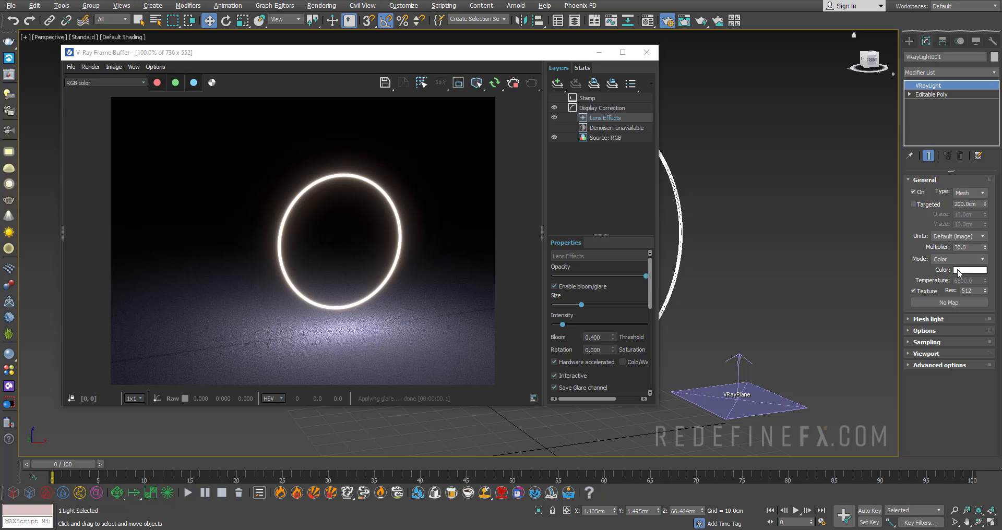
pyautogui.click(969, 270)
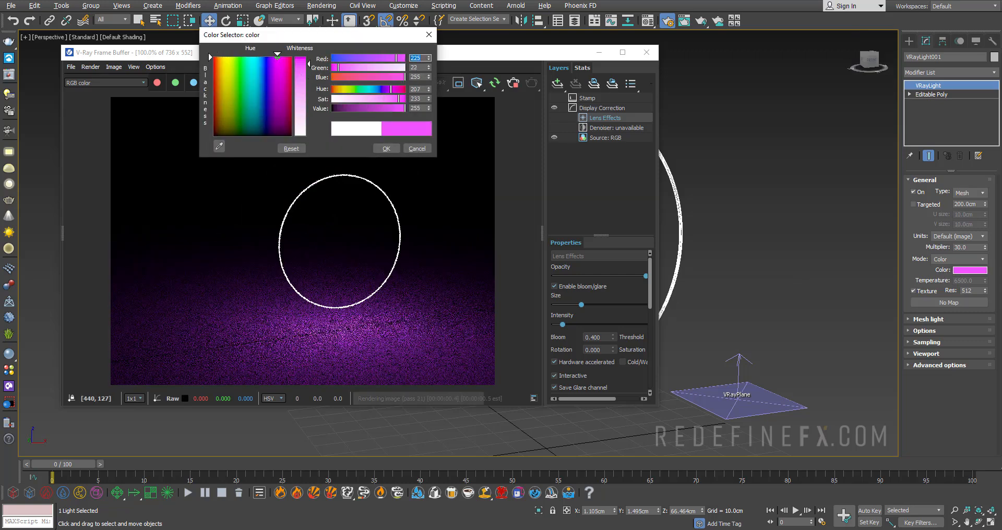
pyautogui.click(385, 148)
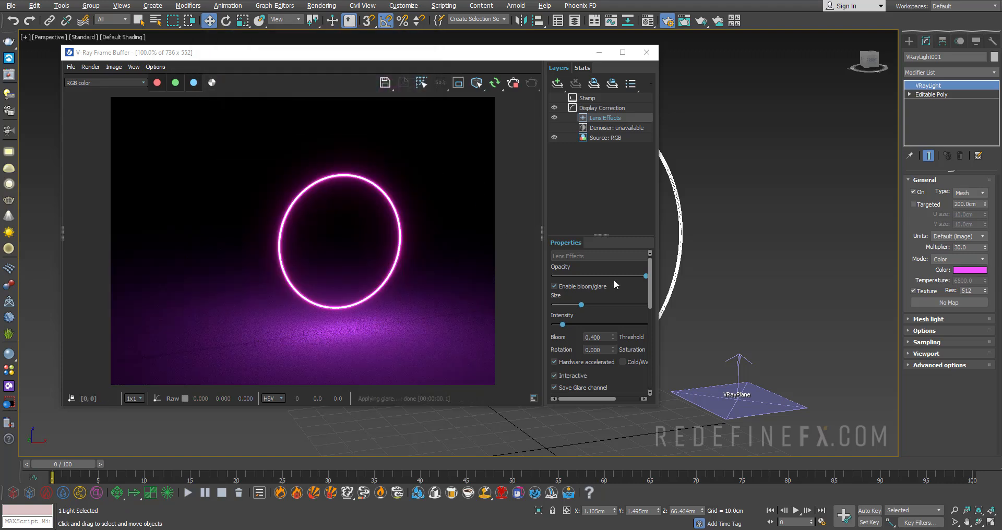
pyautogui.moveTo(581, 305); pyautogui.dragTo(612, 305)
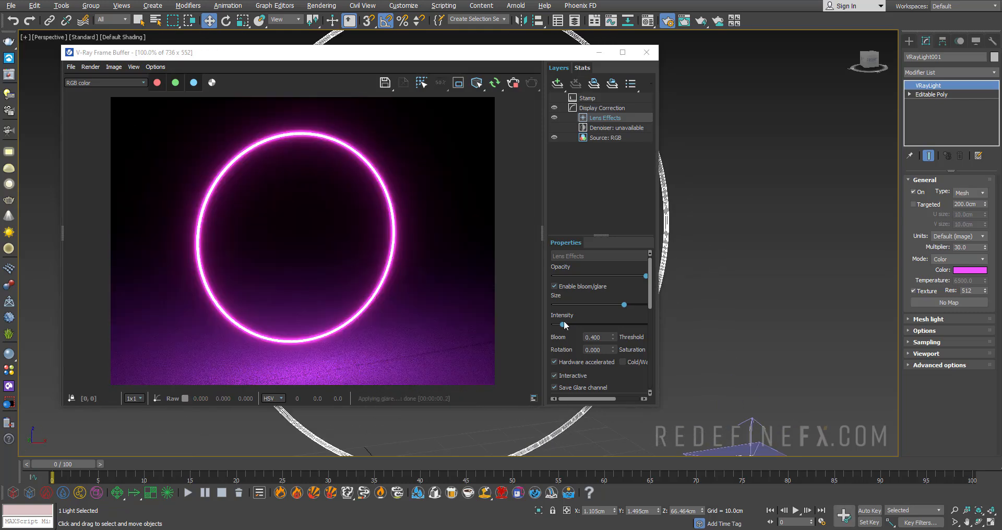
# Settle glare intensity at a moderate level, set opacity to 1.0, and adjust the bloom threshold
pyautogui.moveTo(564, 324); pyautogui.dragTo(554, 325)
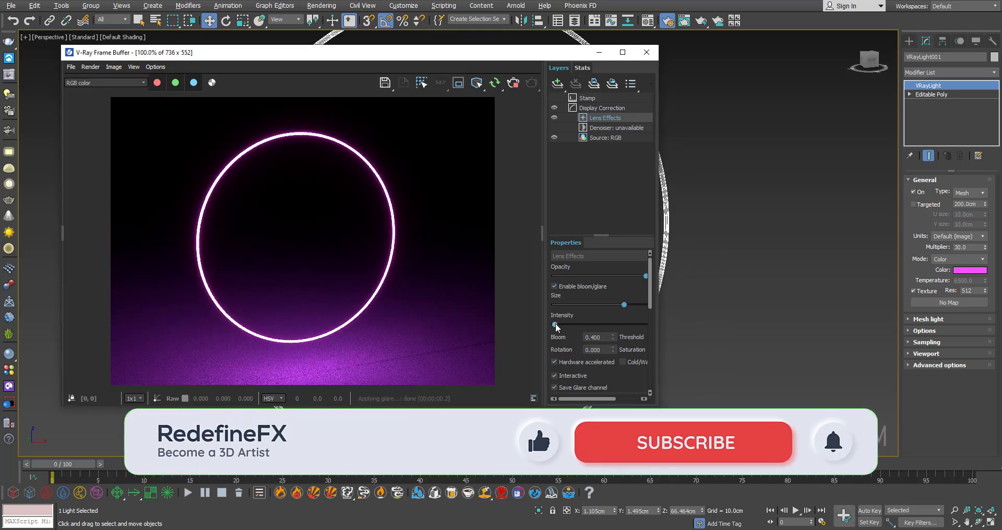
pyautogui.moveTo(555, 324); pyautogui.dragTo(614, 324)
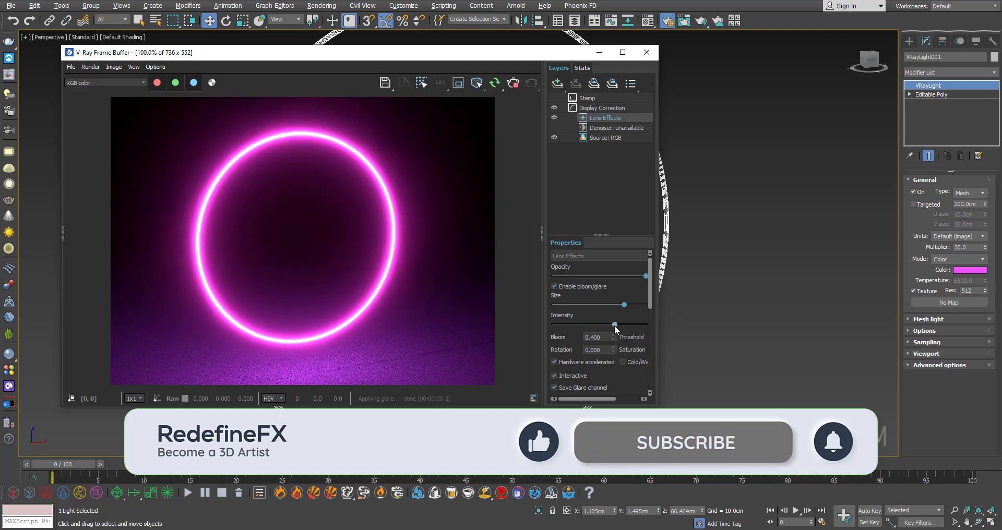
pyautogui.moveTo(613, 324); pyautogui.dragTo(579, 324)
pyautogui.write('0.445')
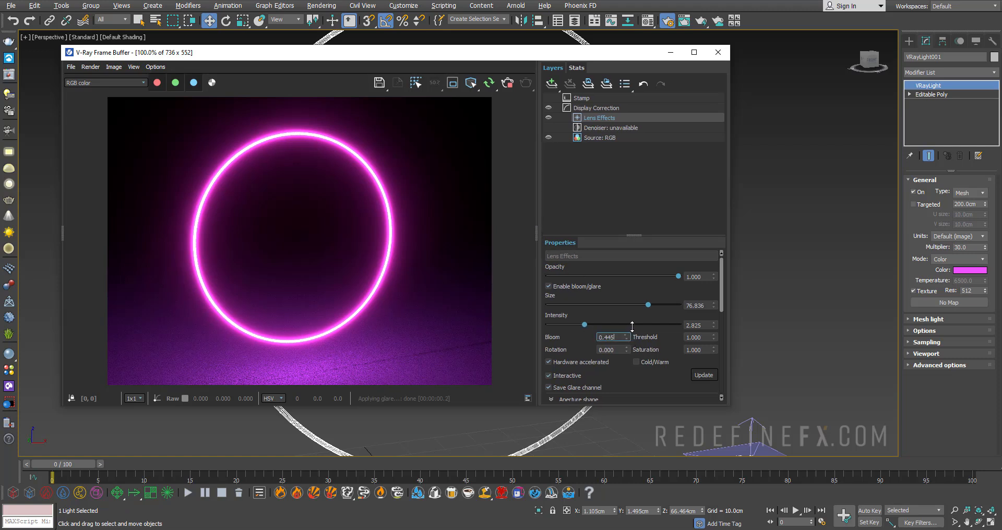
pyautogui.write('1.000')
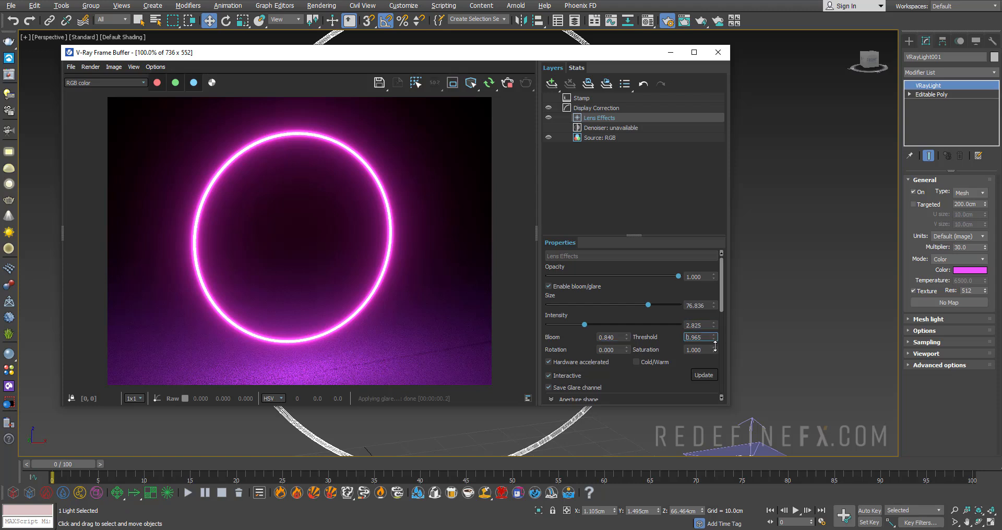
pyautogui.moveTo(715, 345); pyautogui.dragTo(715, 354)
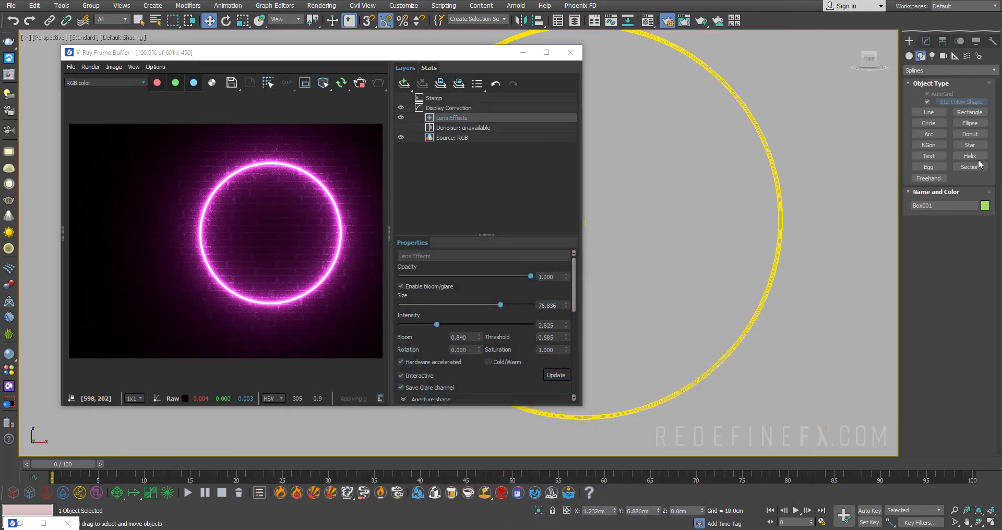
# Place 'MAX Text' inside the ring and convert it to Editable Poly
pyautogui.click(928, 156)
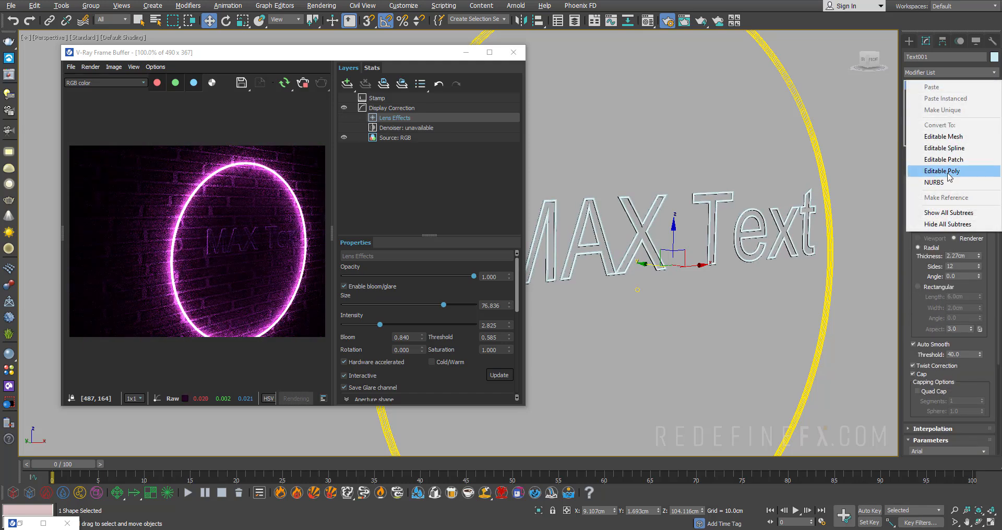
pyautogui.click(941, 171)
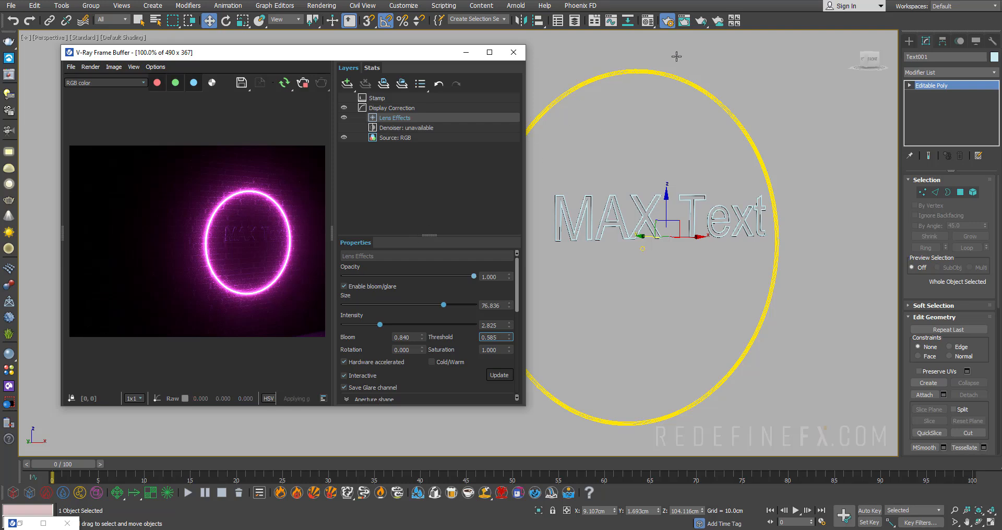
pyautogui.moveTo(237, 227)
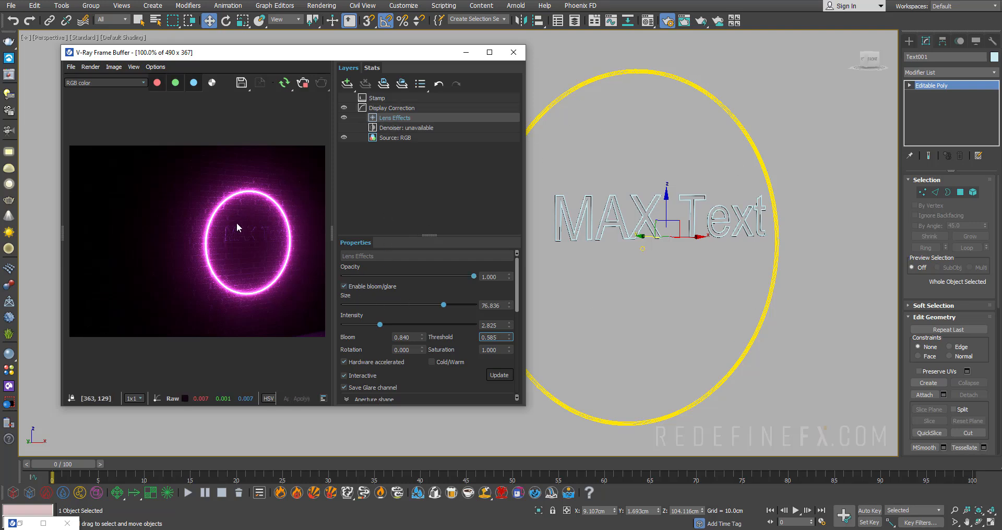